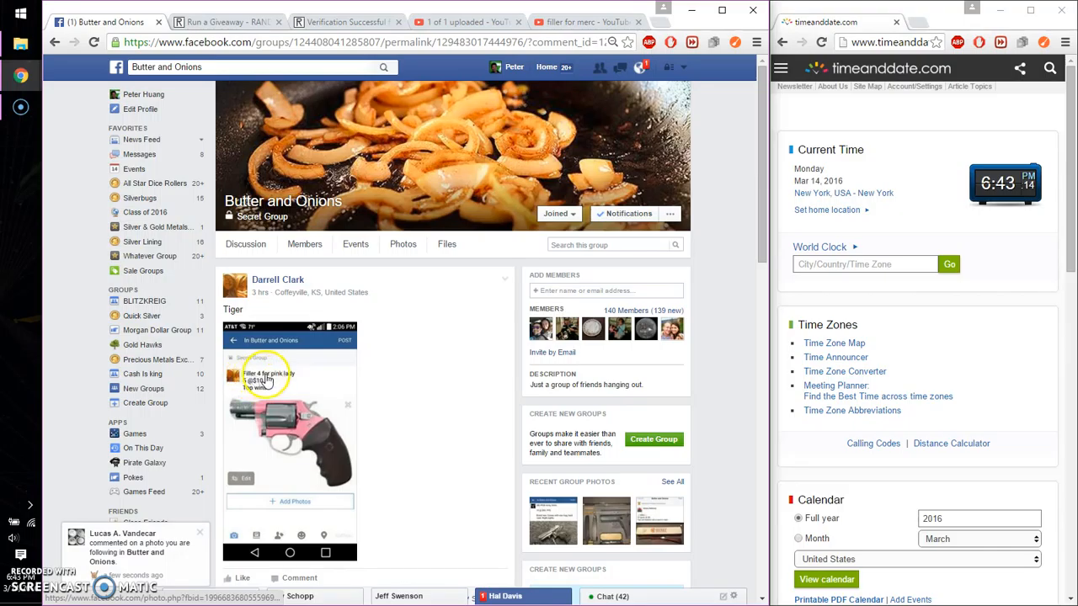
{"action": "scroll", "scroll_direction": "down", "scroll_amount": 3}
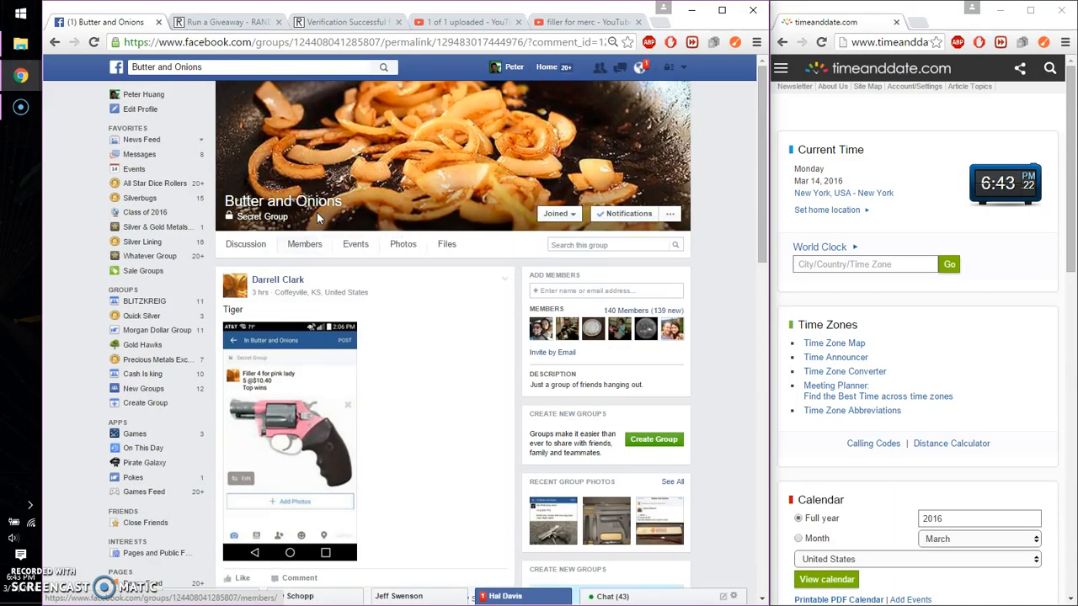
{"action": "scroll", "scroll_direction": "down", "scroll_amount": 3}
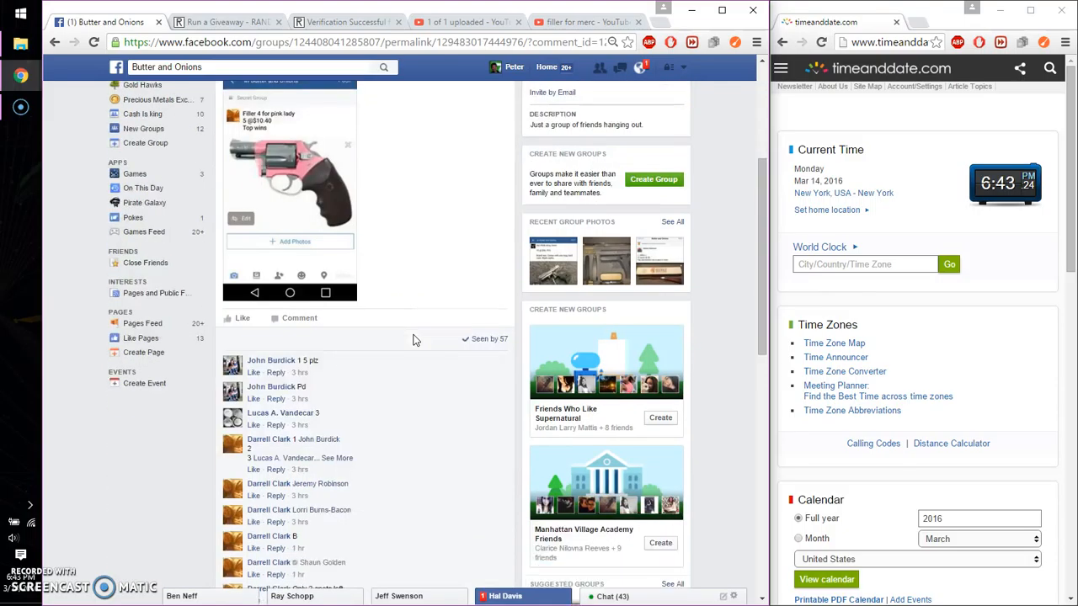
{"action": "scroll", "scroll_direction": "down", "scroll_amount": 3}
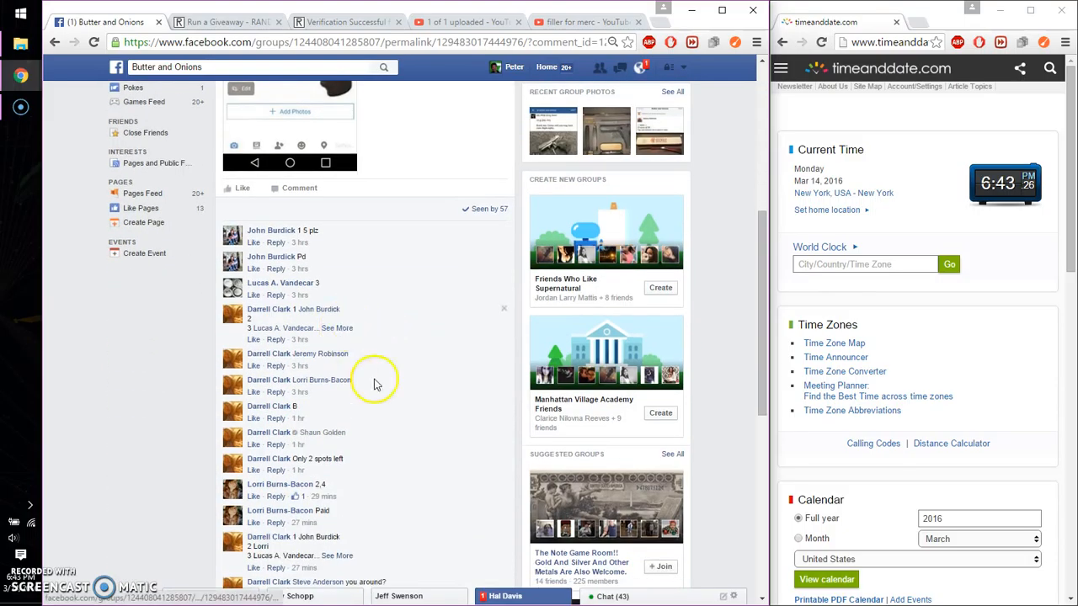
{"action": "scroll", "scroll_direction": "down", "scroll_amount": 3}
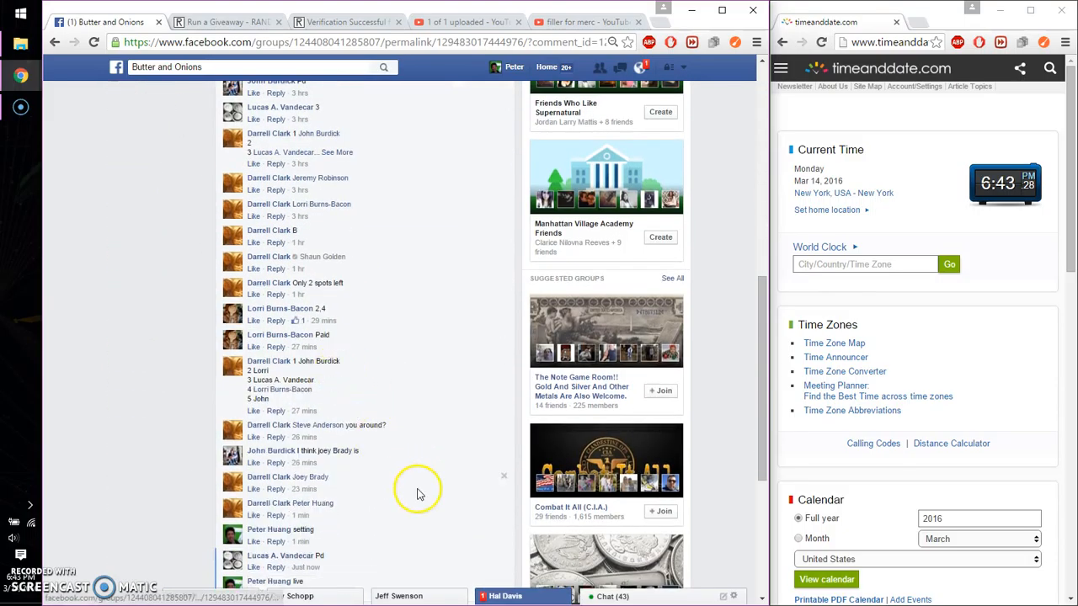
{"action": "scroll", "scroll_direction": "down", "scroll_amount": 3}
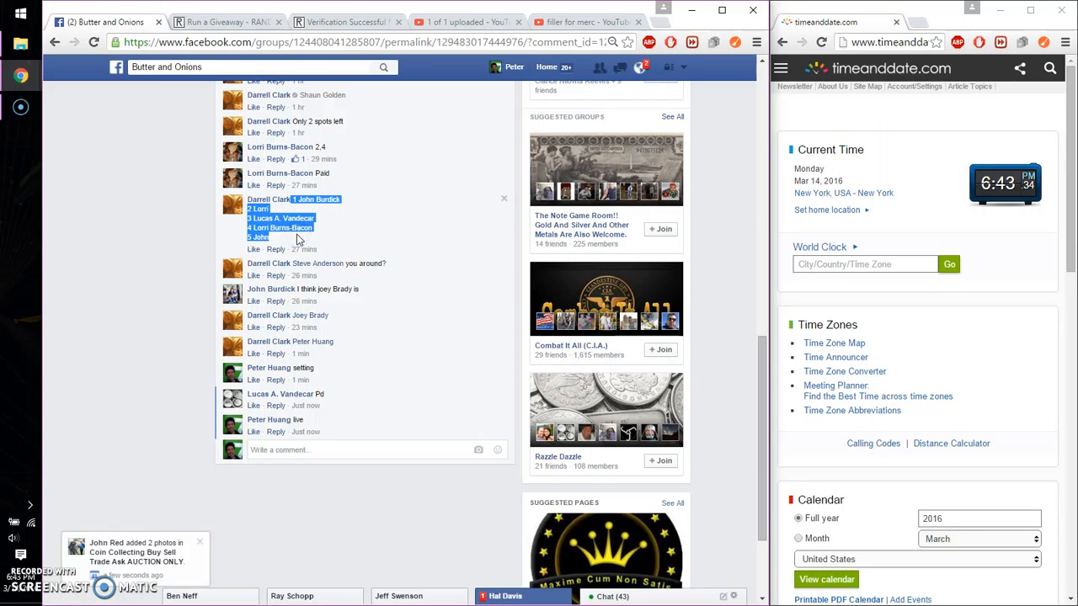
Step: Roll the dice for 11 rounds on the five-entry Tiger giveaway and begin it
{"action": "left_click", "coordinate": [228, 20]}
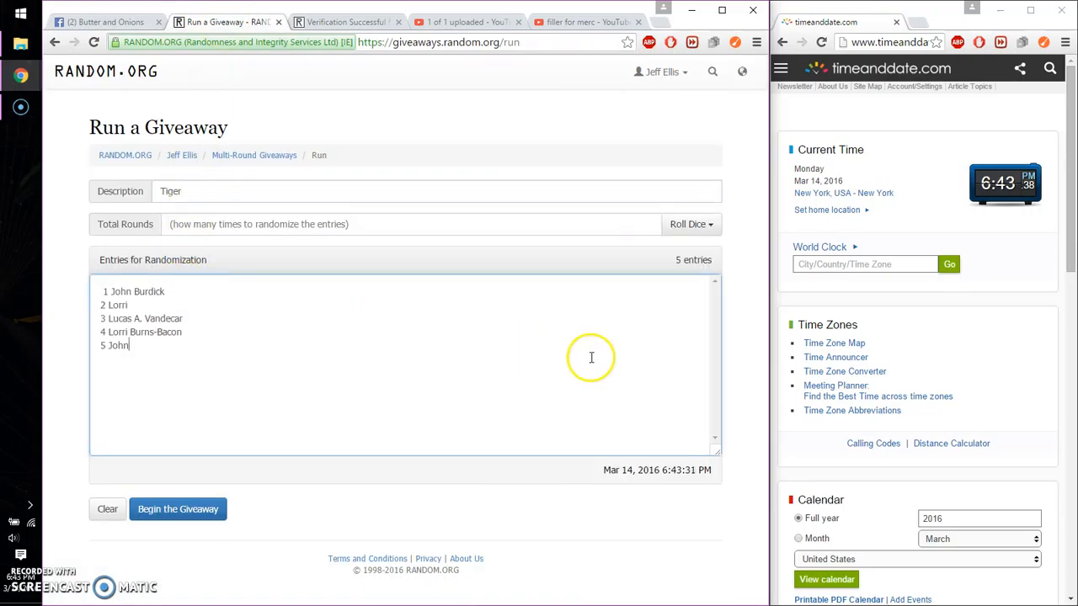
{"action": "left_click", "coordinate": [691, 224]}
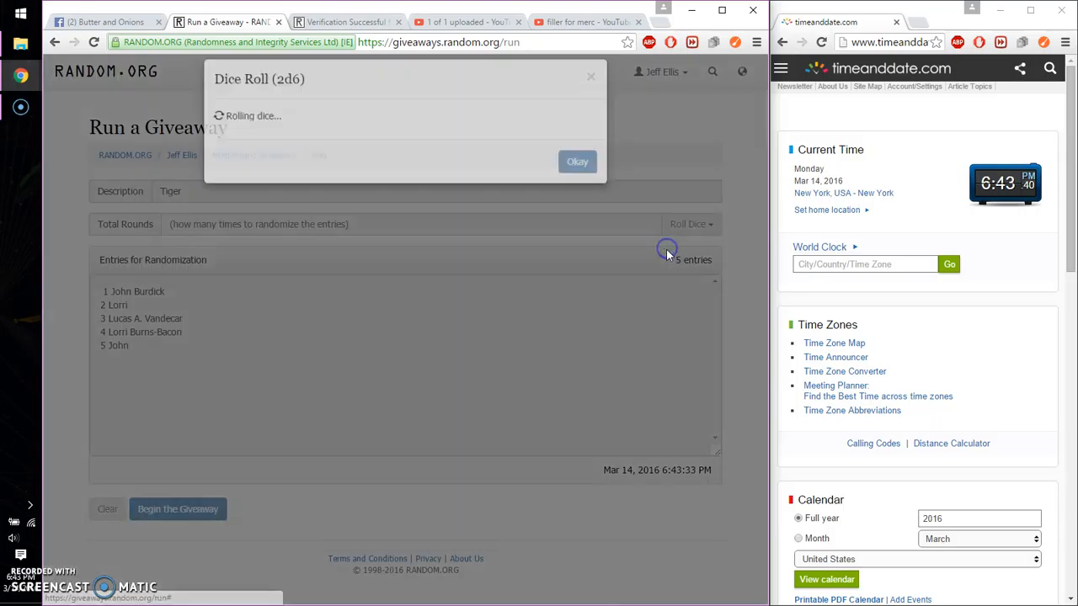
{"action": "left_click", "coordinate": [576, 162]}
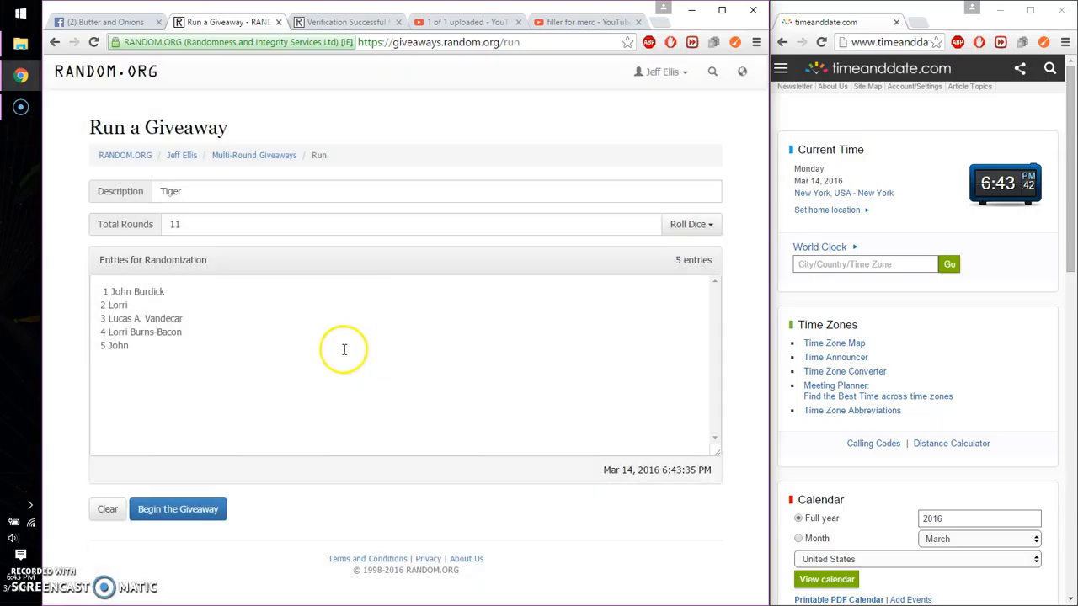
{"action": "left_click", "coordinate": [179, 508]}
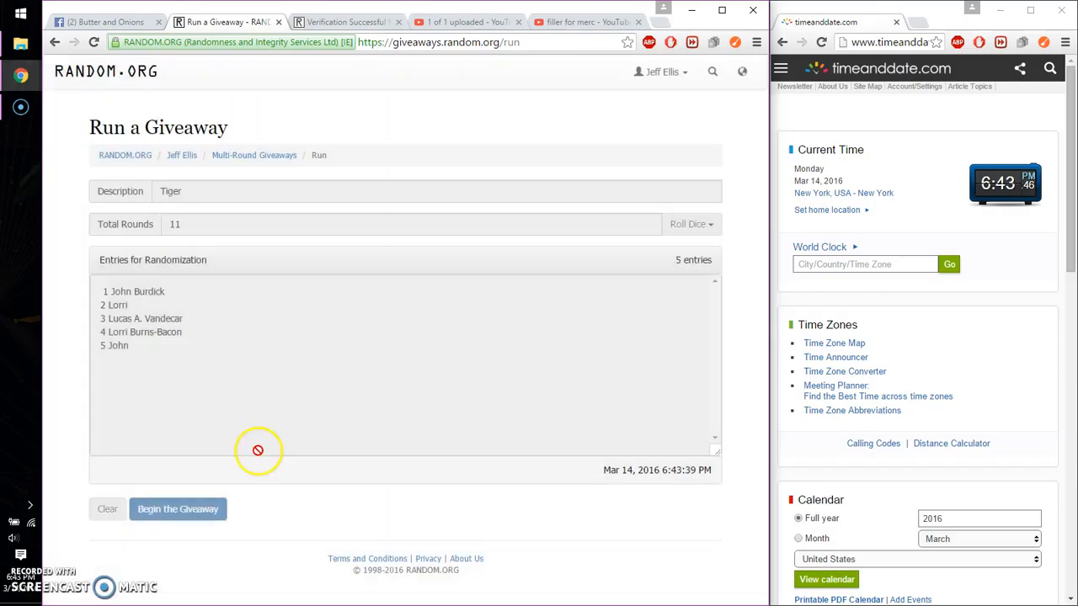
Step: Run the giveaway through round 10, leaving only the final round
{"action": "left_click", "coordinate": [175, 508]}
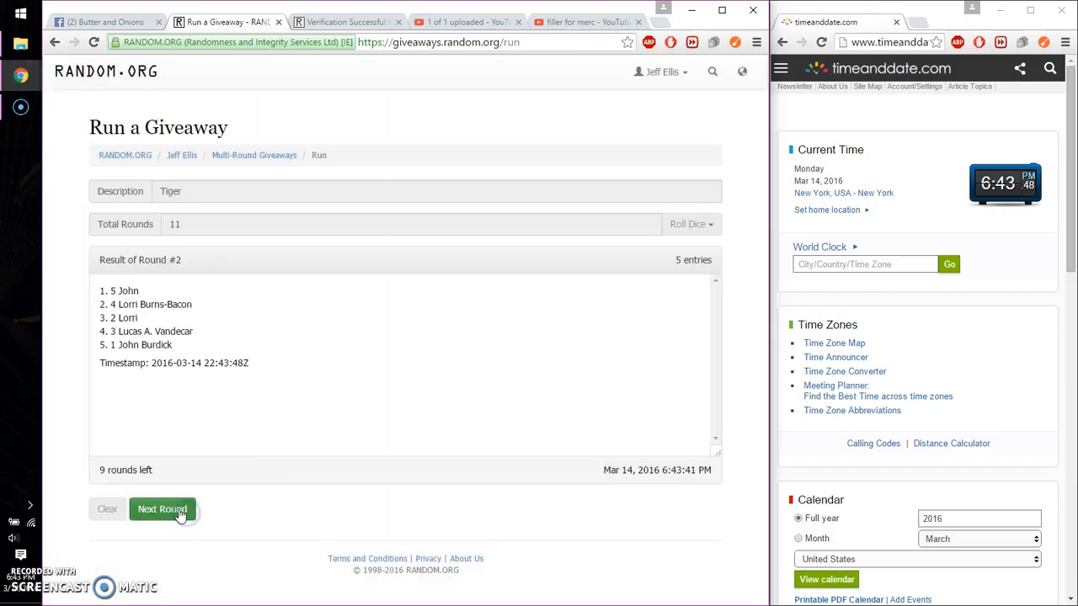
{"action": "left_click", "coordinate": [162, 509]}
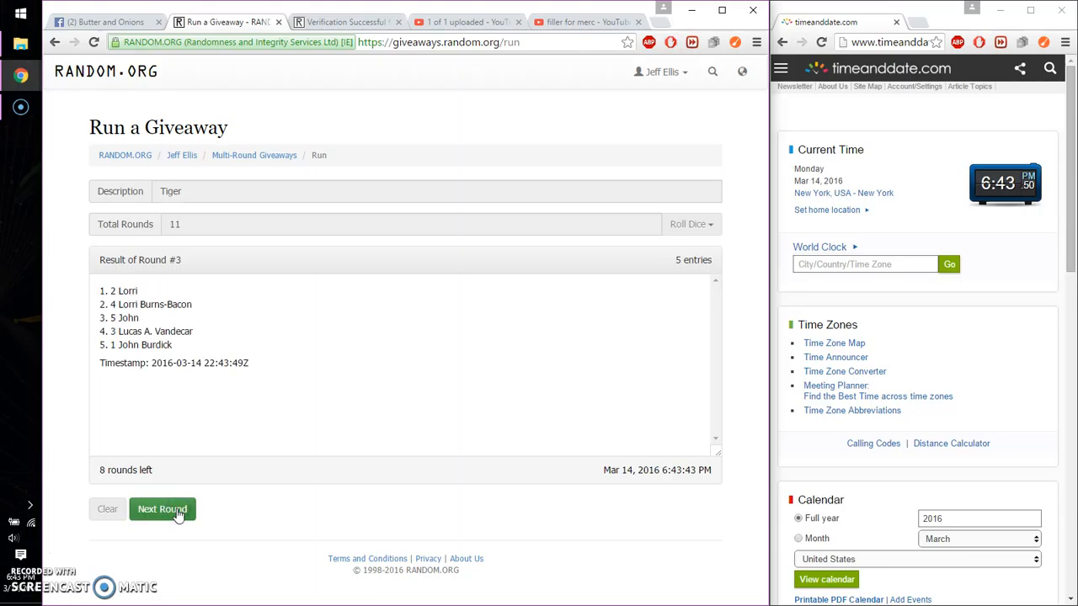
{"action": "left_click", "coordinate": [162, 509]}
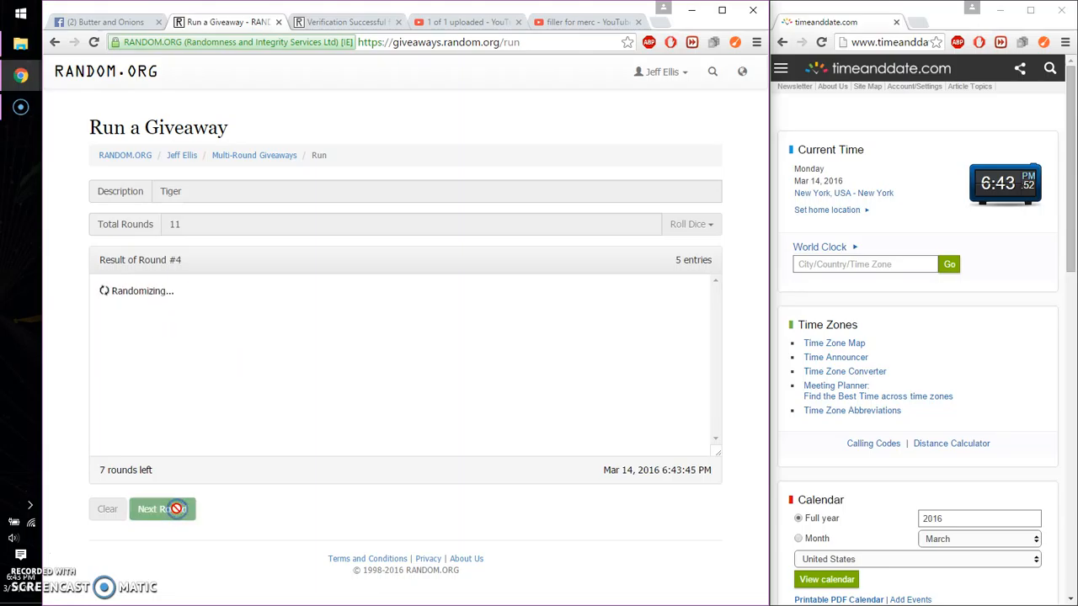
{"action": "left_click", "coordinate": [162, 508]}
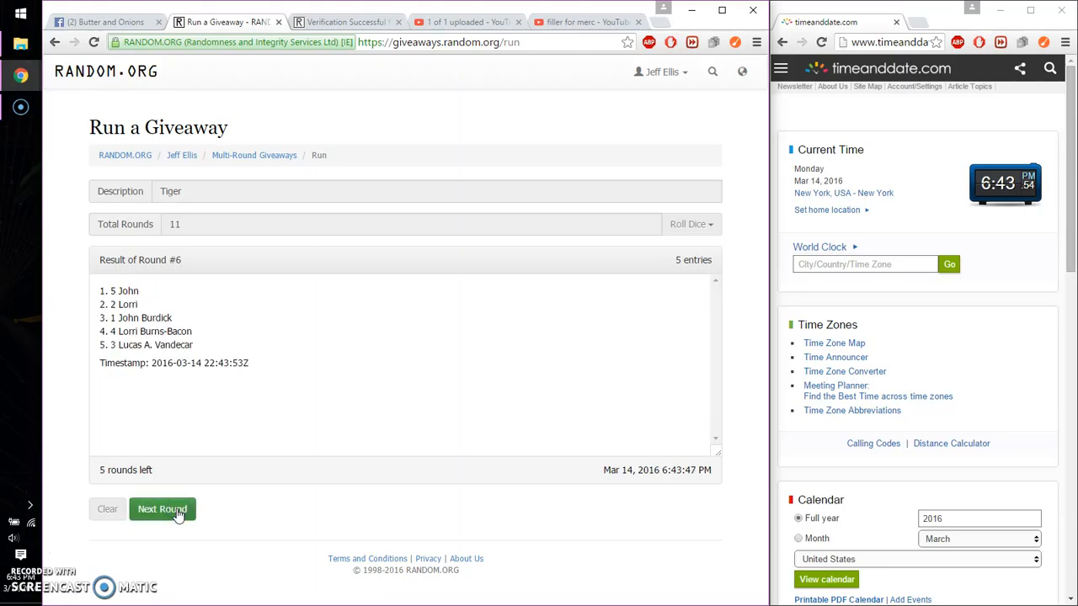
{"action": "left_click", "coordinate": [162, 509]}
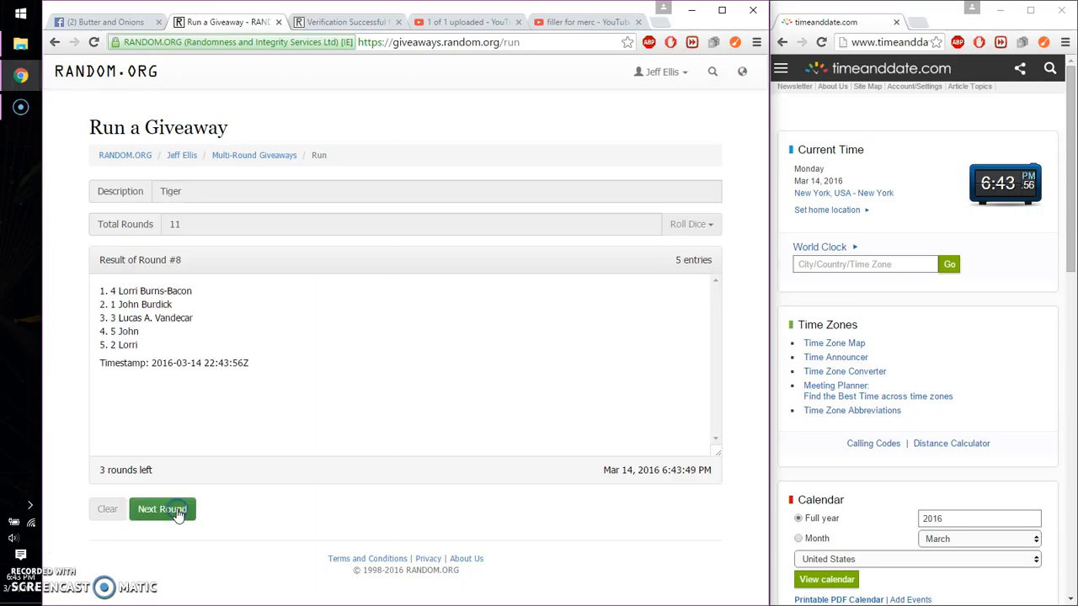
{"action": "left_click", "coordinate": [162, 509]}
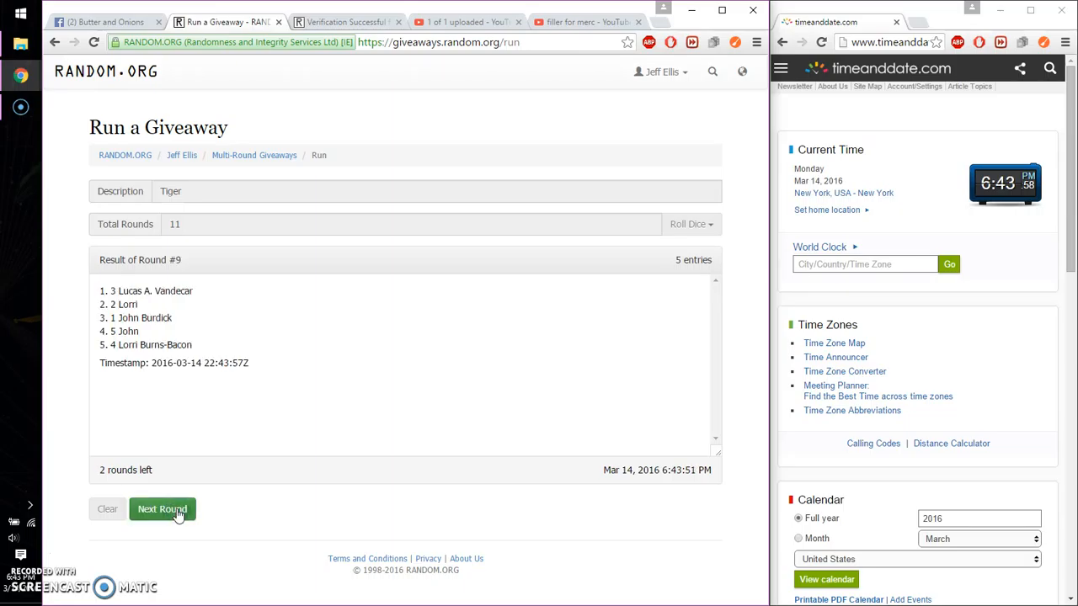
{"action": "left_click", "coordinate": [161, 509]}
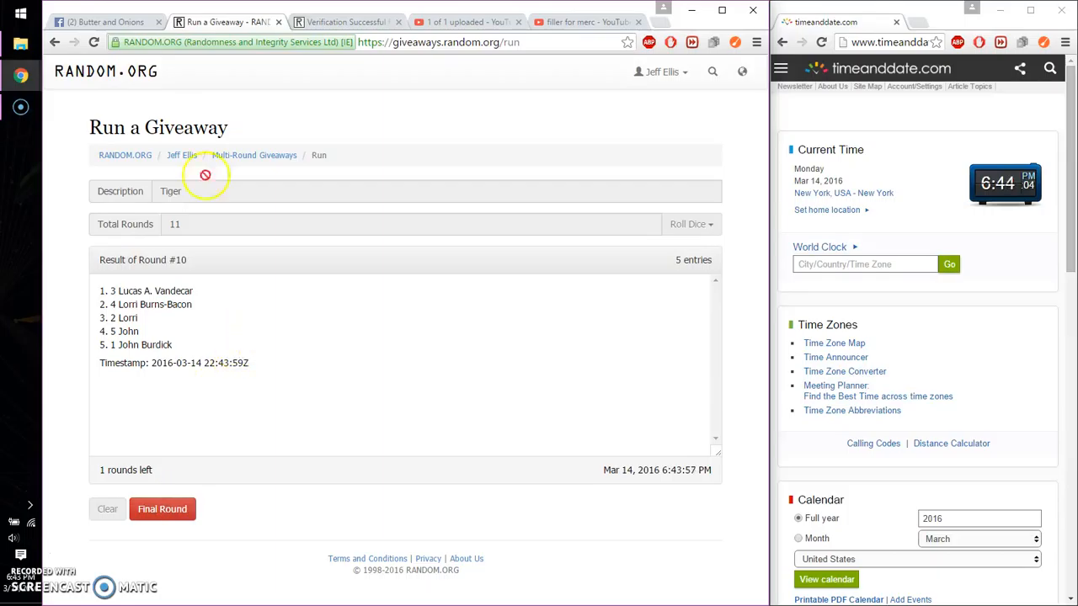
{"action": "left_click", "coordinate": [108, 20]}
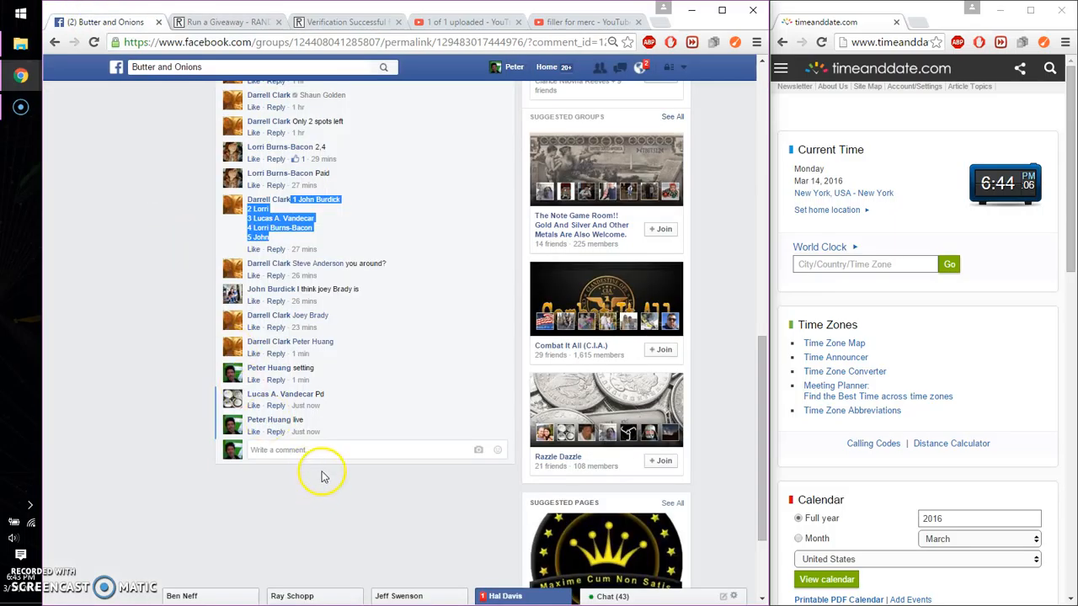
{"action": "type", "text": "goo d"}
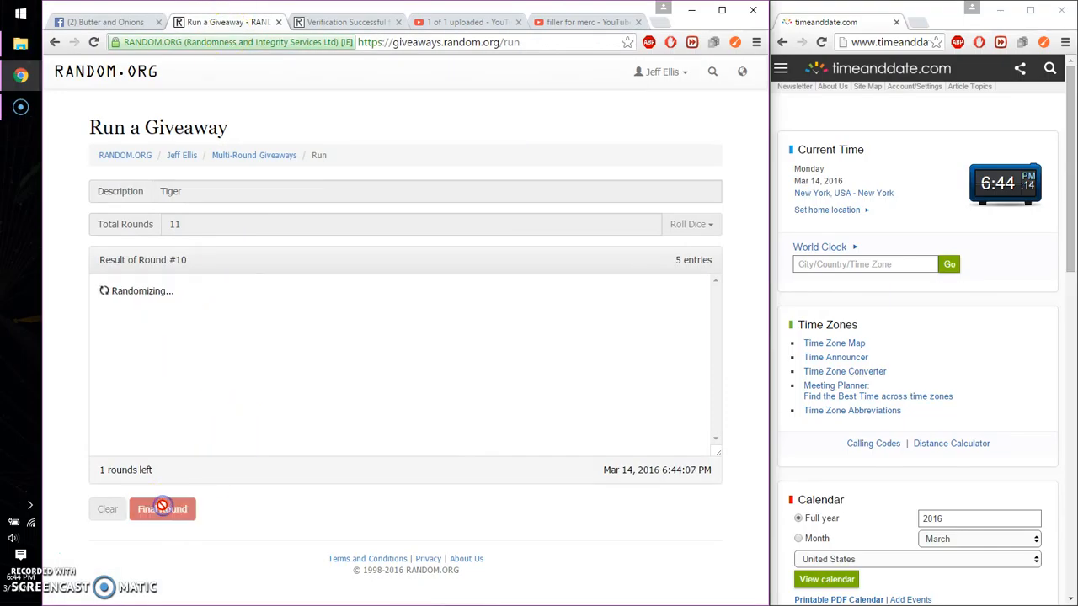
{"action": "left_click", "coordinate": [162, 508]}
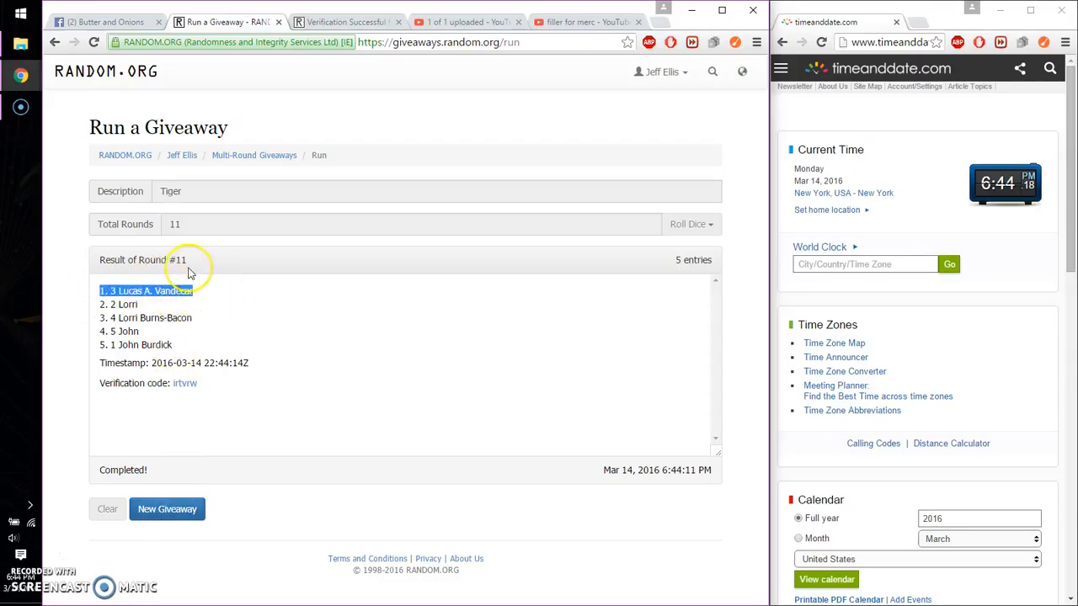
{"action": "mouse_move", "coordinate": [127, 17]}
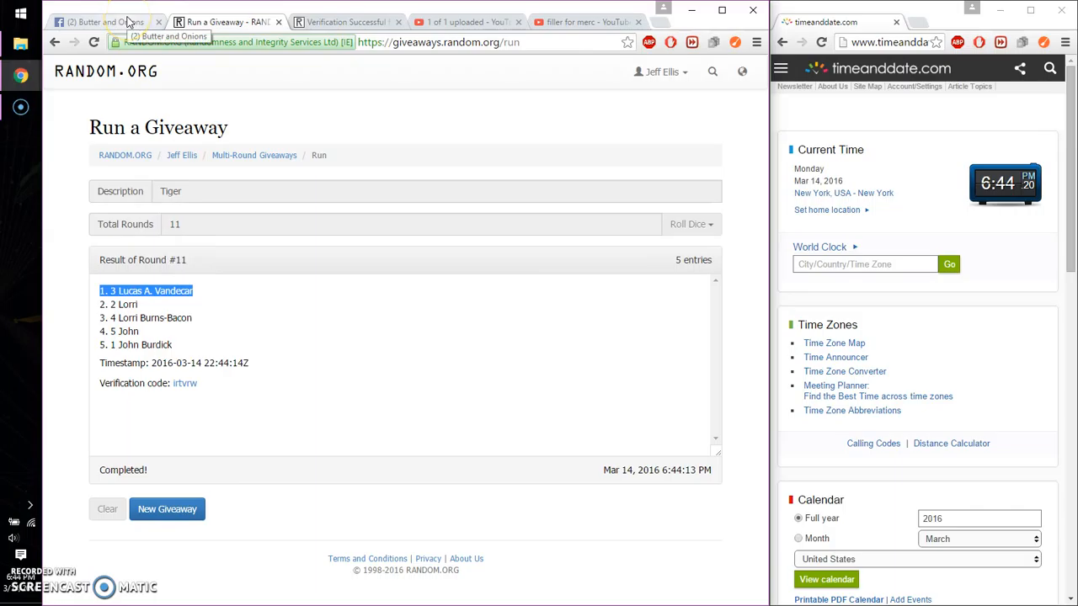
Step: Return to the Facebook thread and post a 'done' comment announcing the draw
{"action": "left_click", "coordinate": [101, 18]}
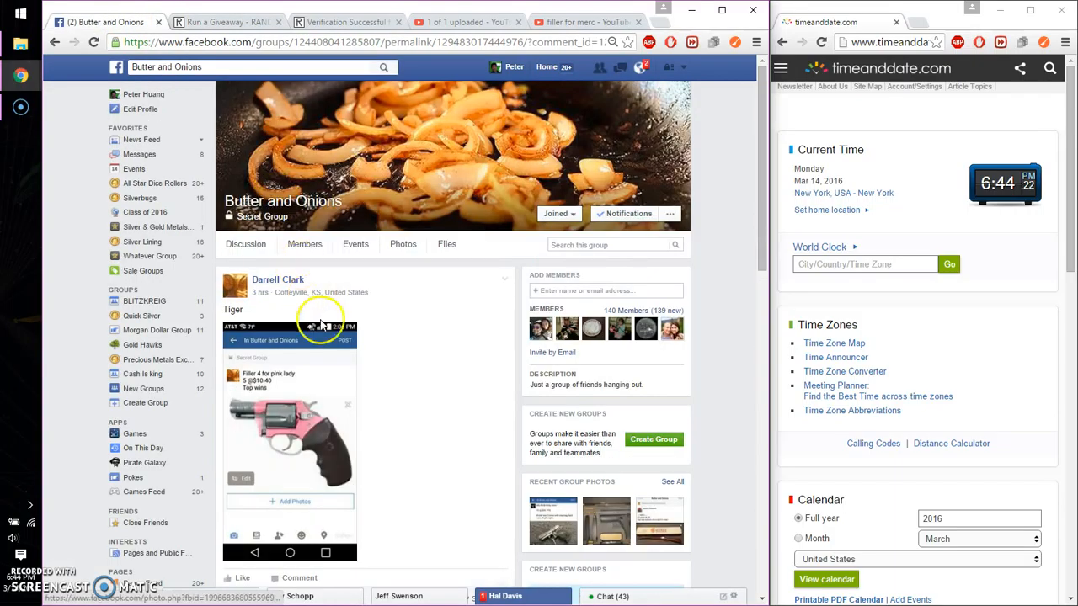
{"action": "scroll", "scroll_direction": "down", "scroll_amount": 3}
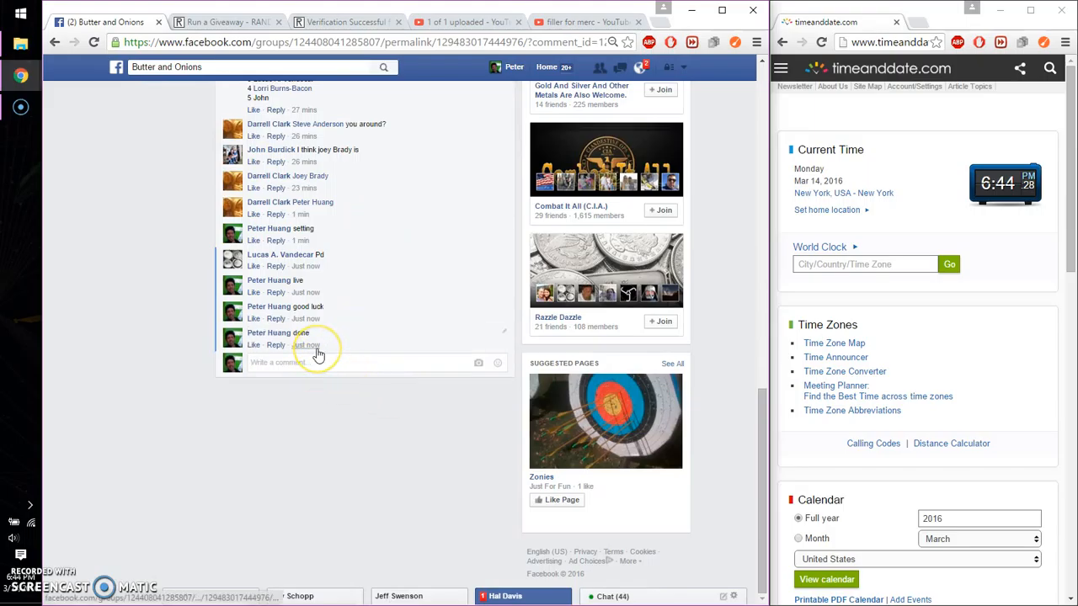
{"action": "mouse_move", "coordinate": [94, 502]}
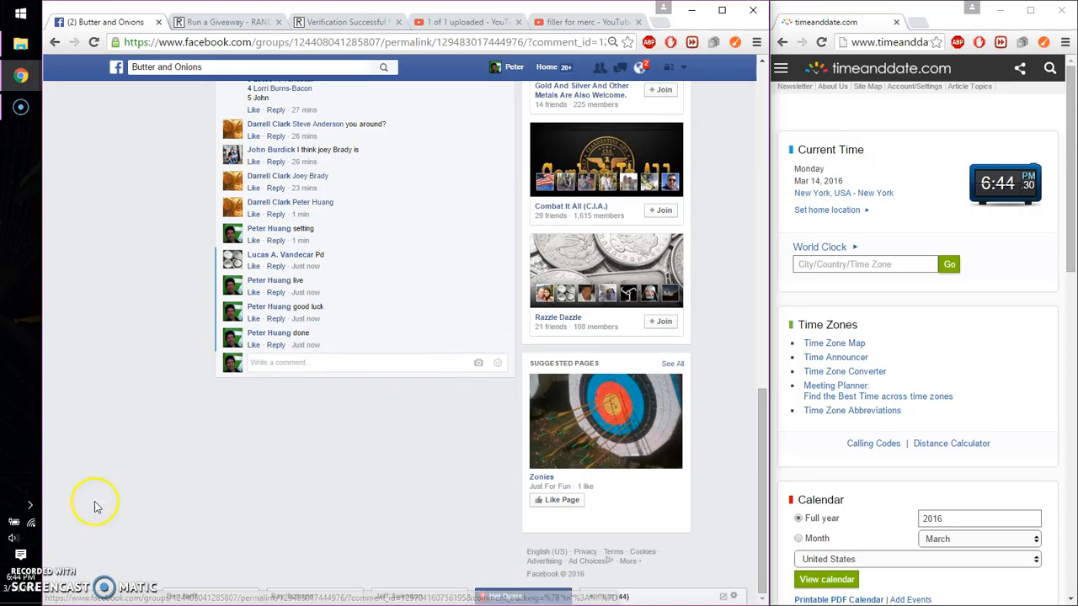